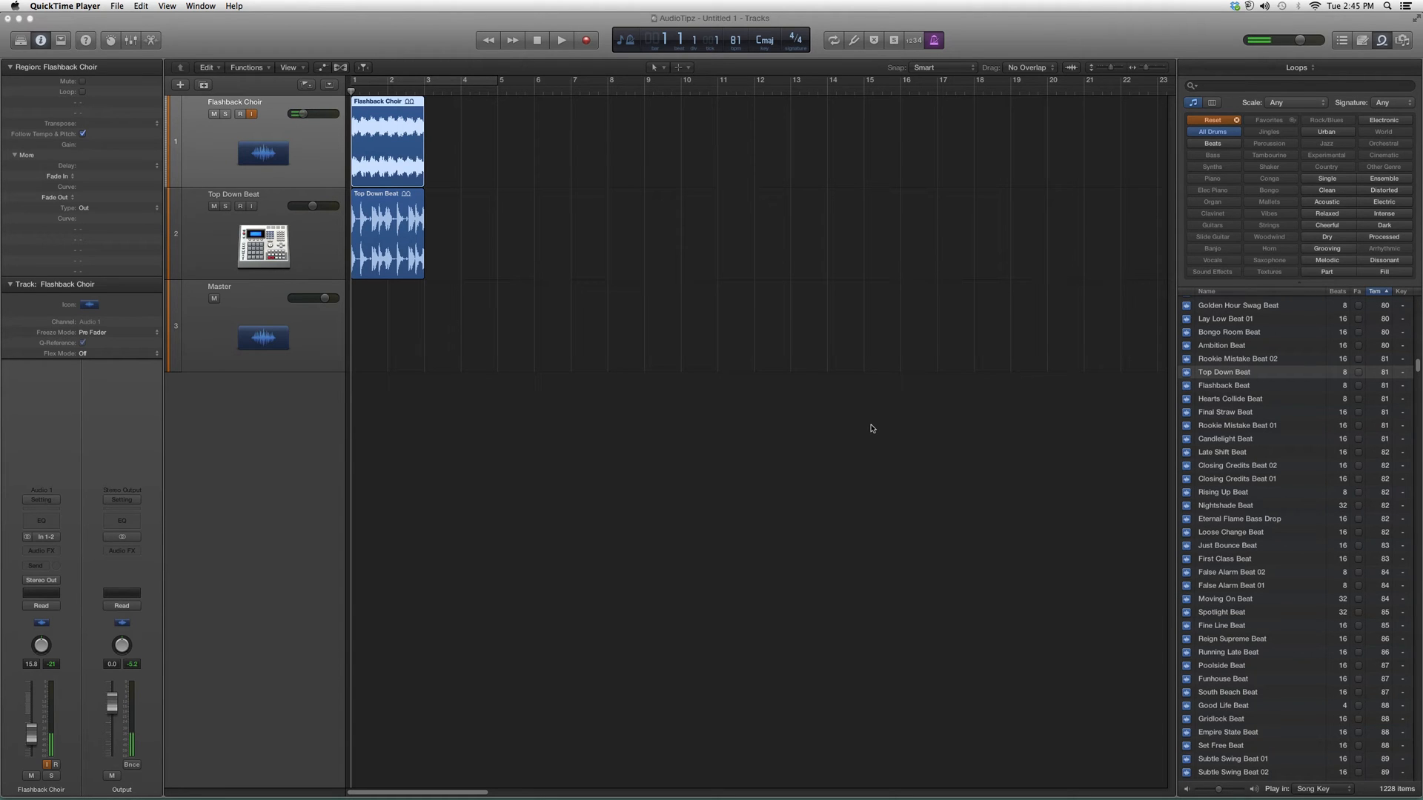
{"action": "mouse_move", "coordinate": [872, 430]}
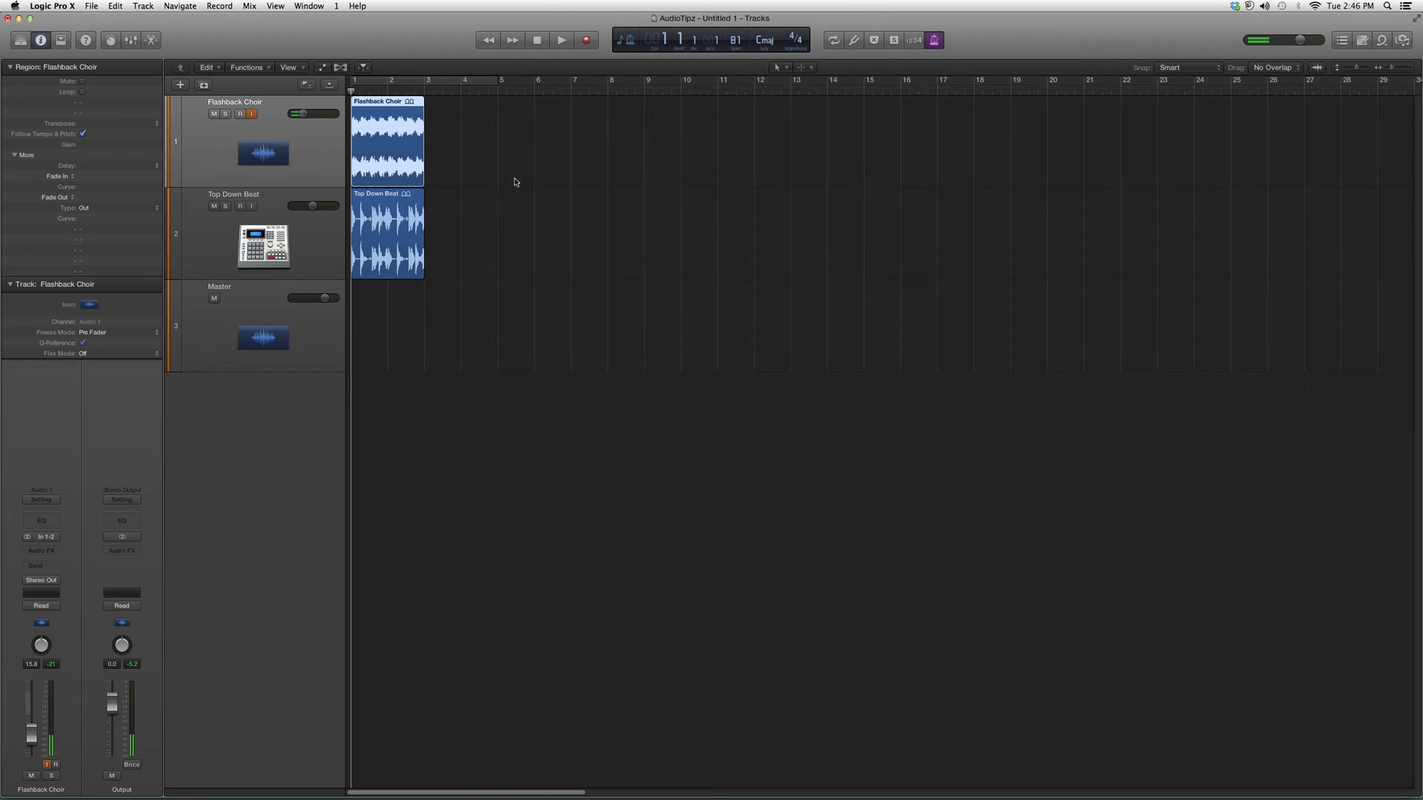
Insert the Waves API-550B equalizer into an empty Audio FX slot on Flashback Choir
{"action": "left_click", "coordinate": [42, 550]}
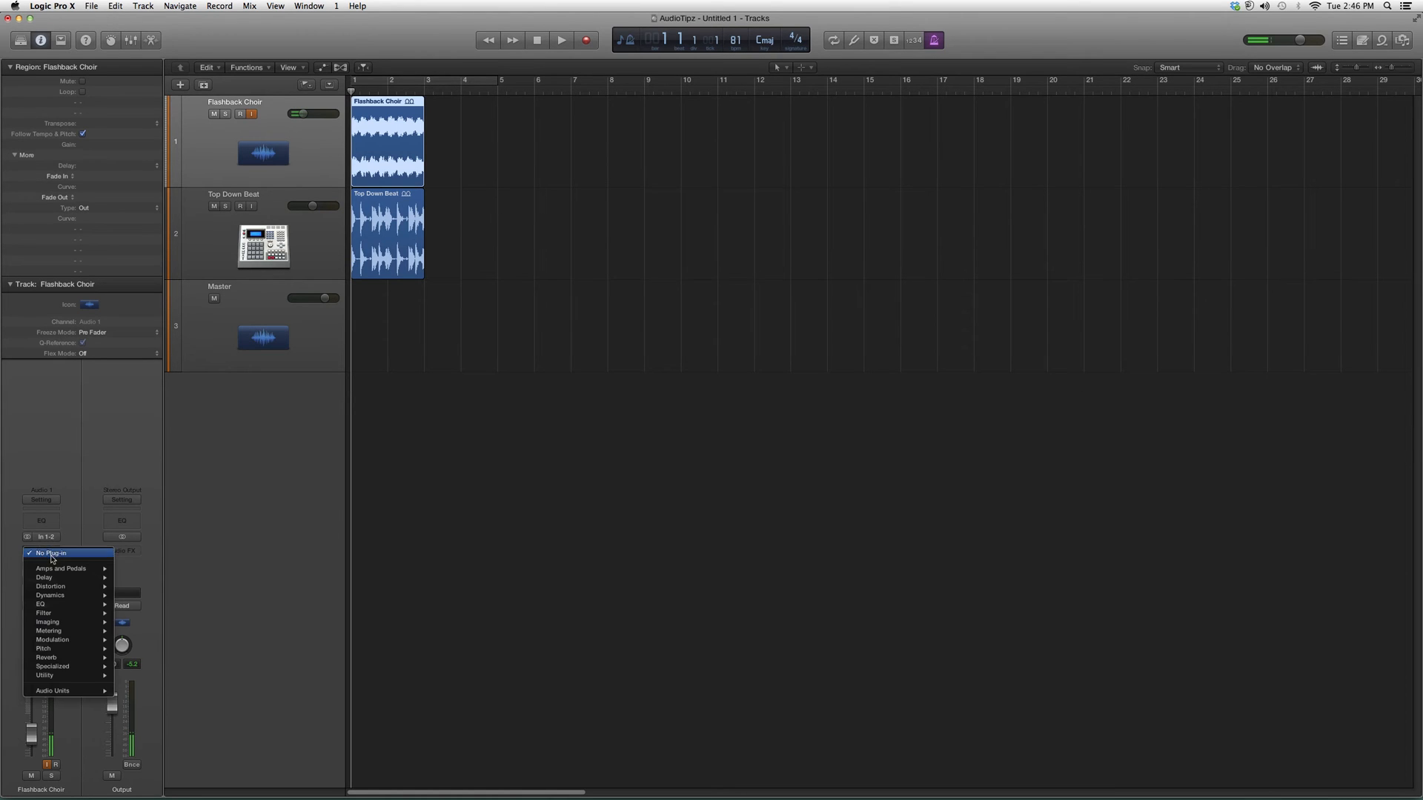
{"action": "mouse_move", "coordinate": [46, 689]}
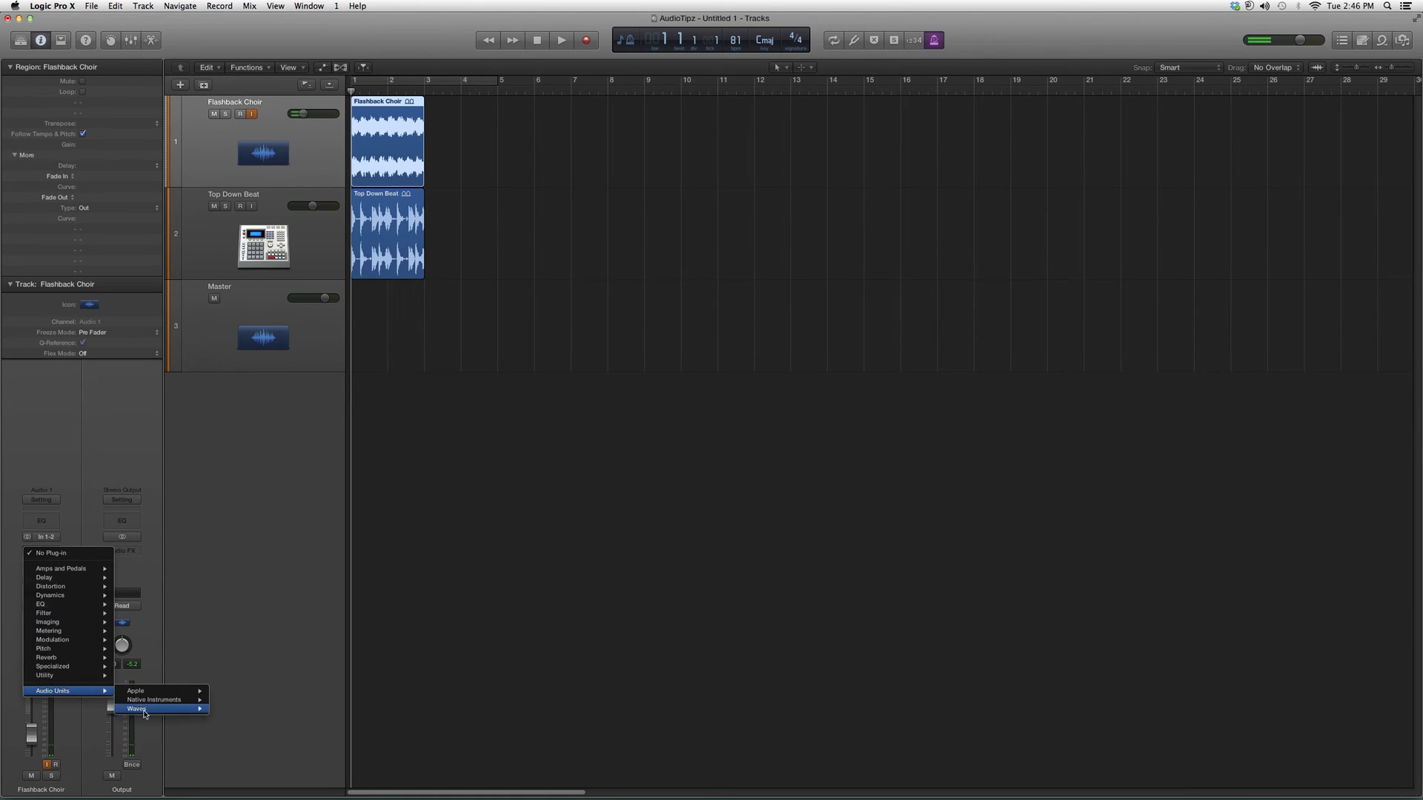
{"action": "left_click", "coordinate": [157, 710]}
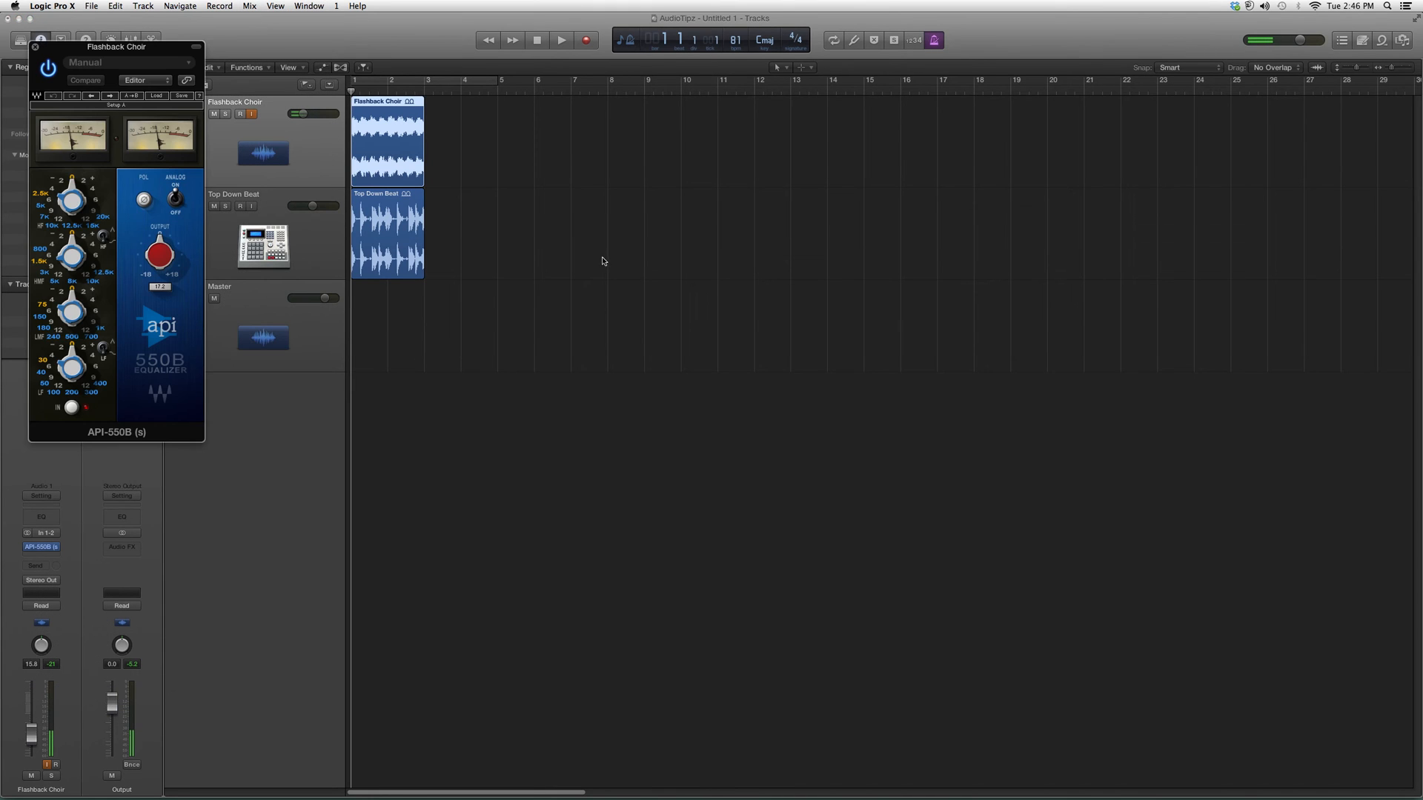